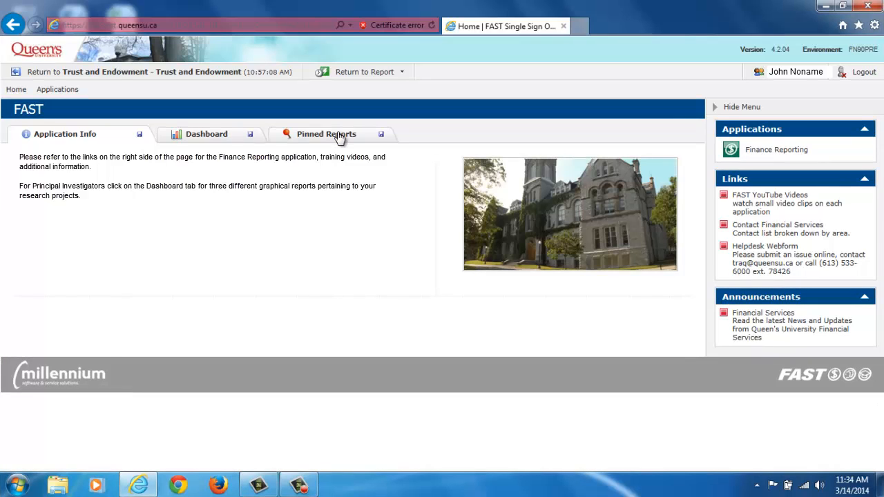
Show the Pinned Reports view listing personal, group and public pinned report groups.
left_click(327, 134)
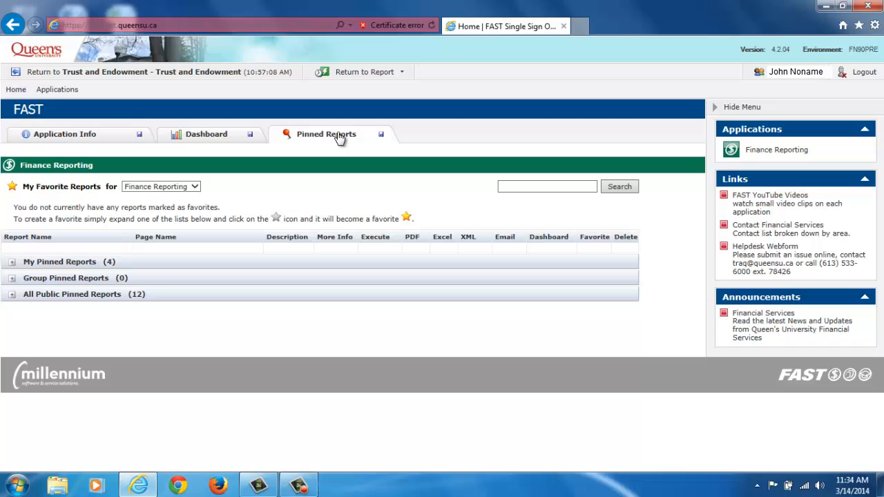
mouse_move(223, 138)
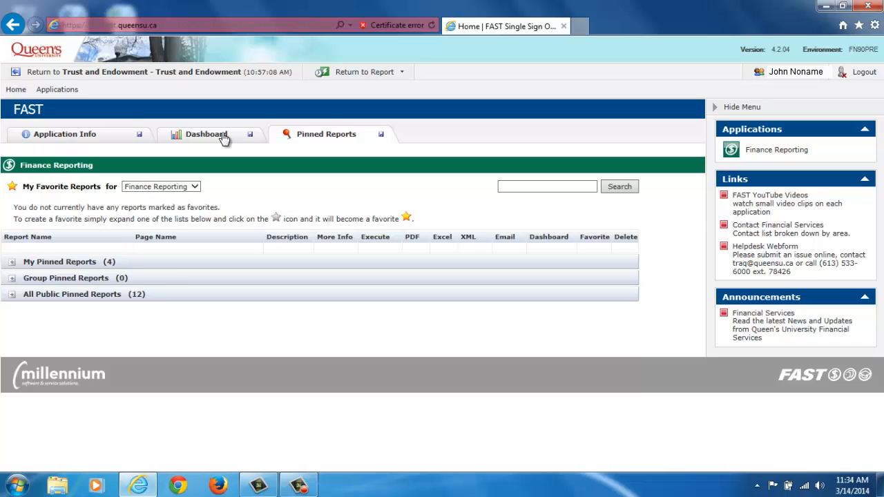
Show the Dashboard view with the My Weekly Report bar chart.
left_click(206, 134)
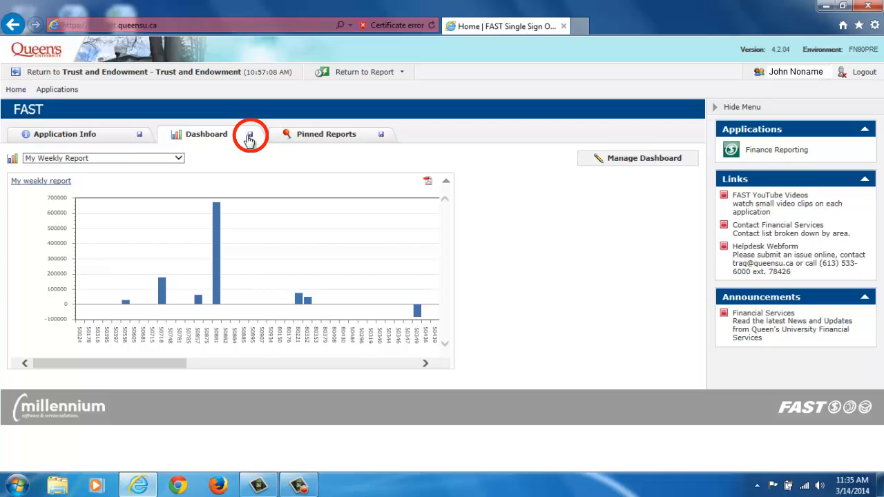
mouse_move(249, 134)
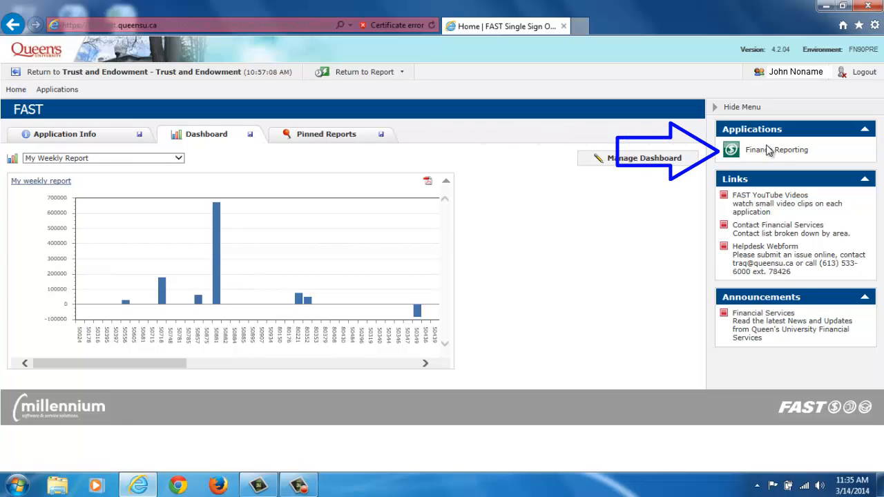
Enter Fund 10, keep Operating Statement as the report, then reset the parameters to blank.
left_click(777, 149)
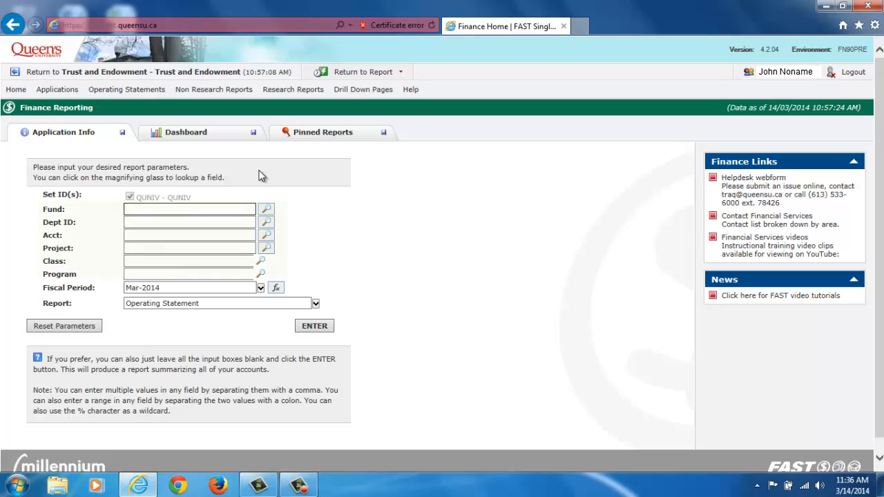
type("10000")
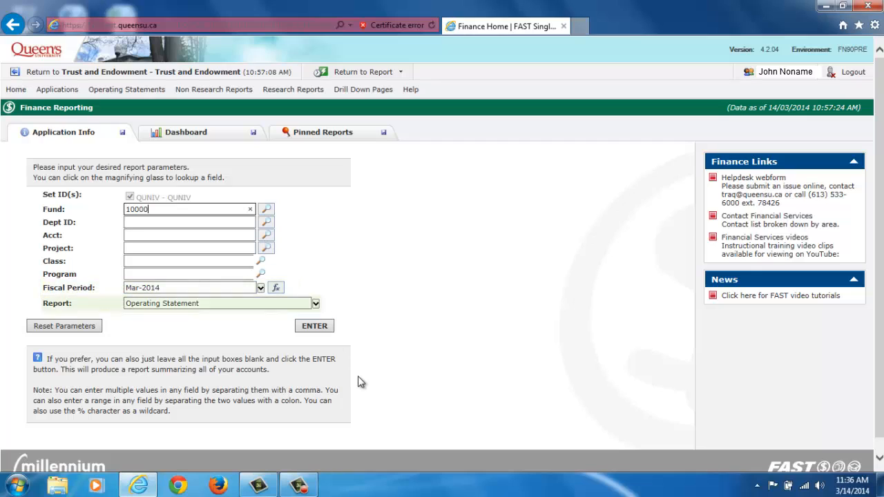
left_click(315, 304)
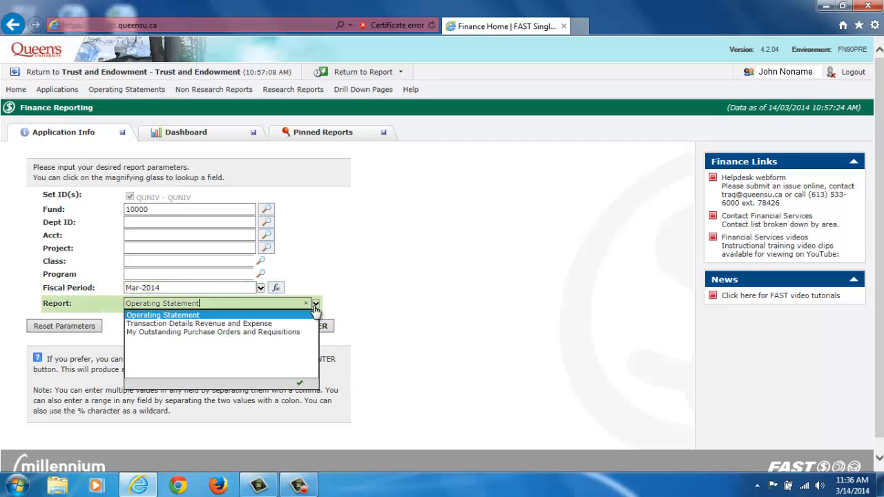
mouse_move(354, 295)
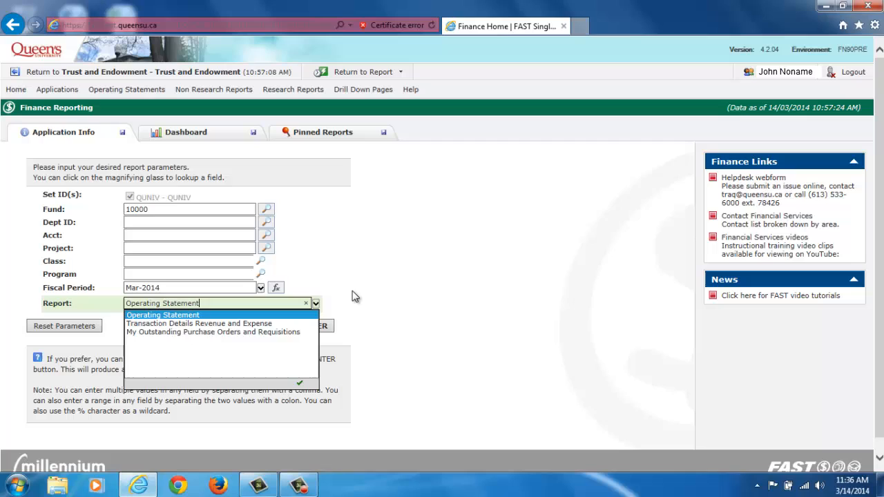
left_click(163, 315)
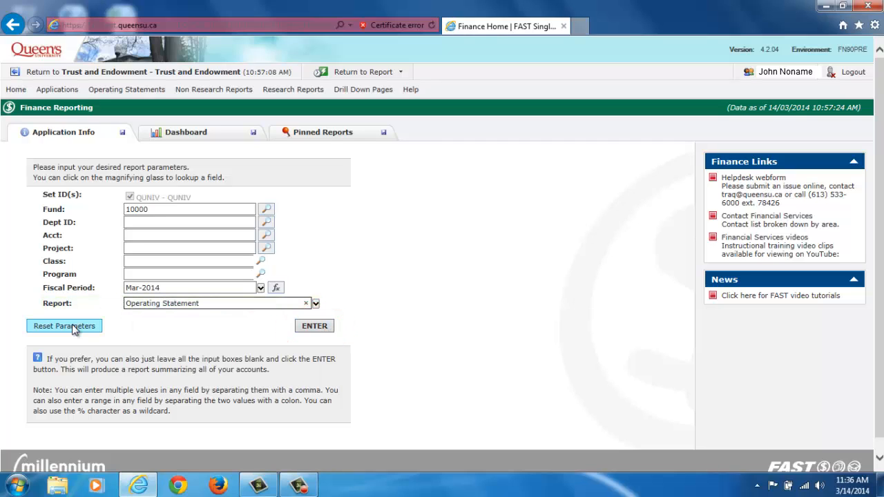
left_click(63, 326)
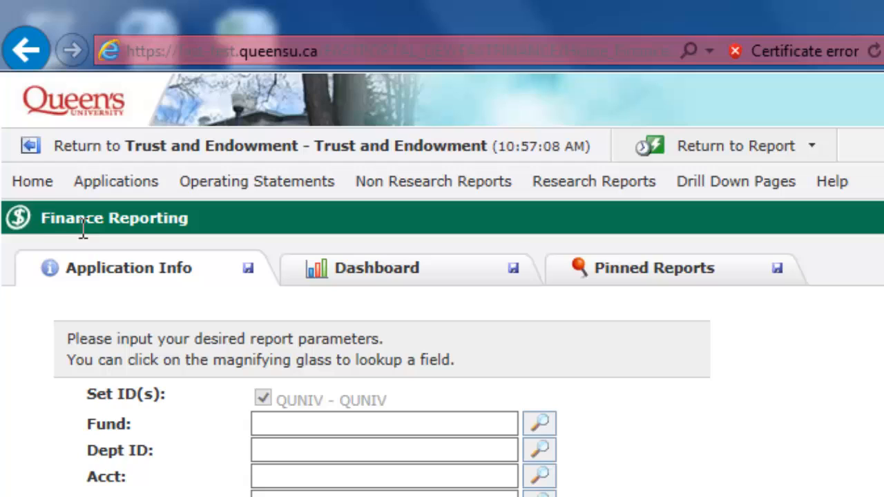
mouse_move(32, 181)
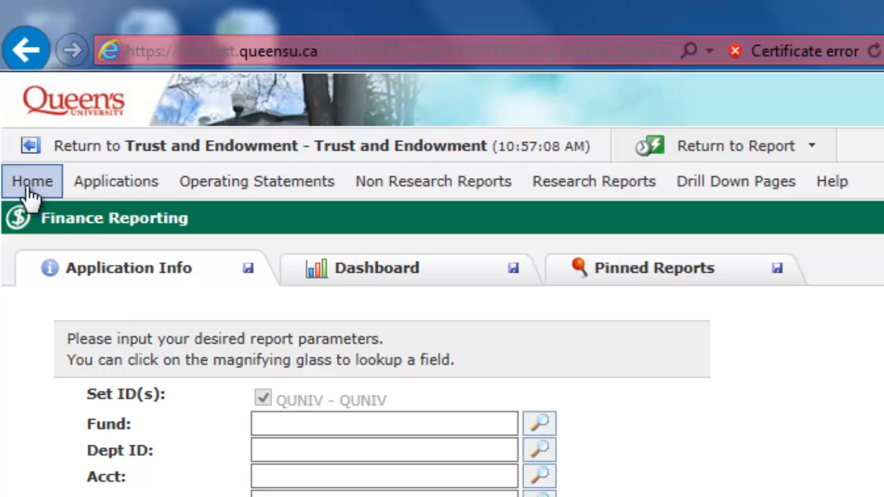
mouse_move(116, 181)
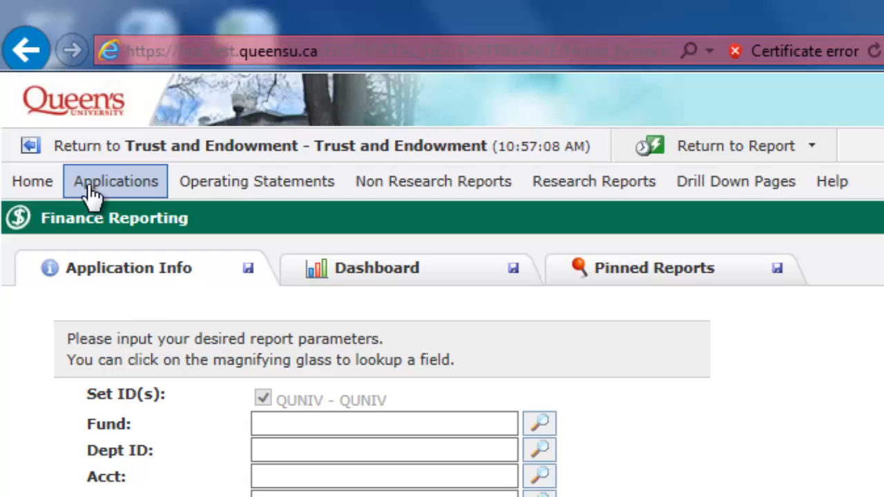
left_click(116, 181)
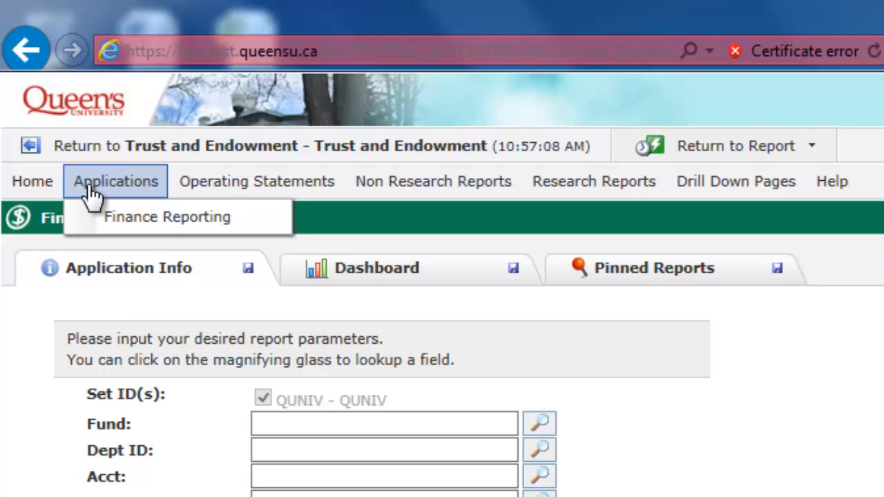
left_click(257, 181)
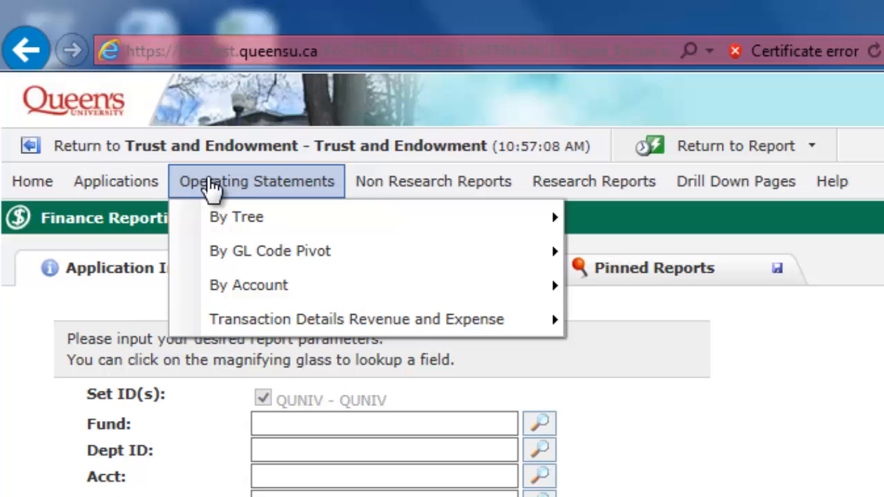
left_click(432, 181)
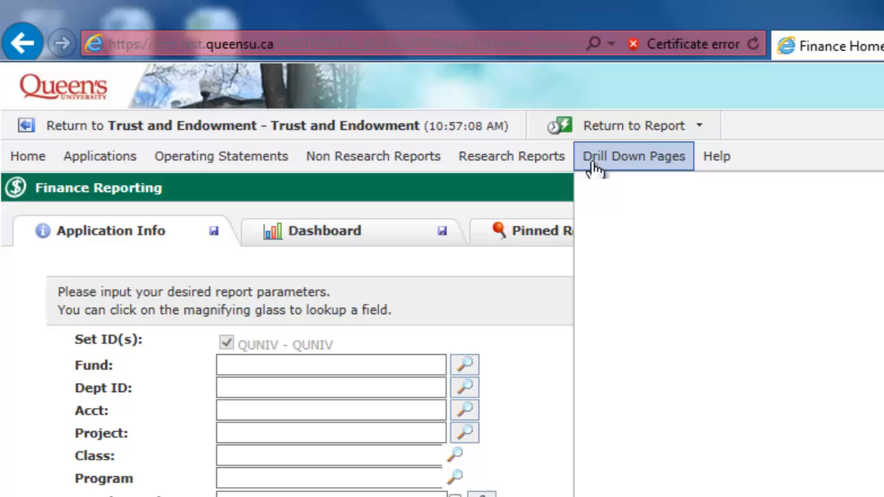
left_click(717, 156)
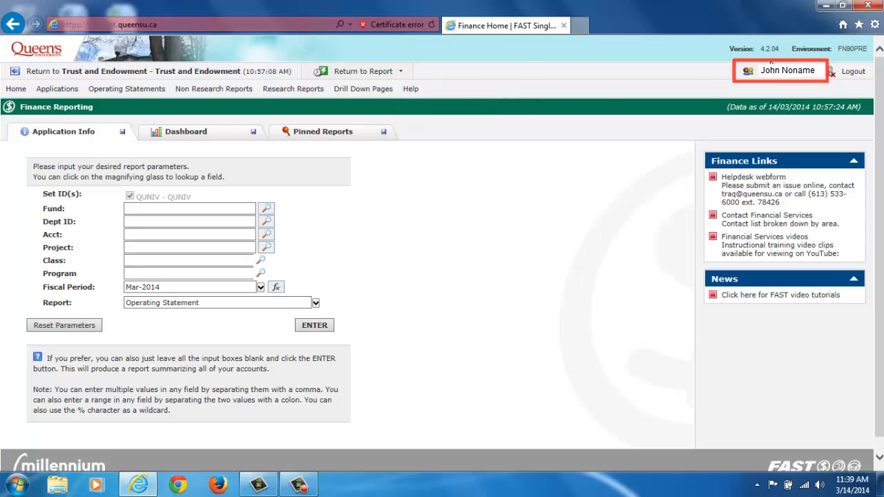
Edit the profile's global settings so Show Context Help is True and save them.
left_click(780, 70)
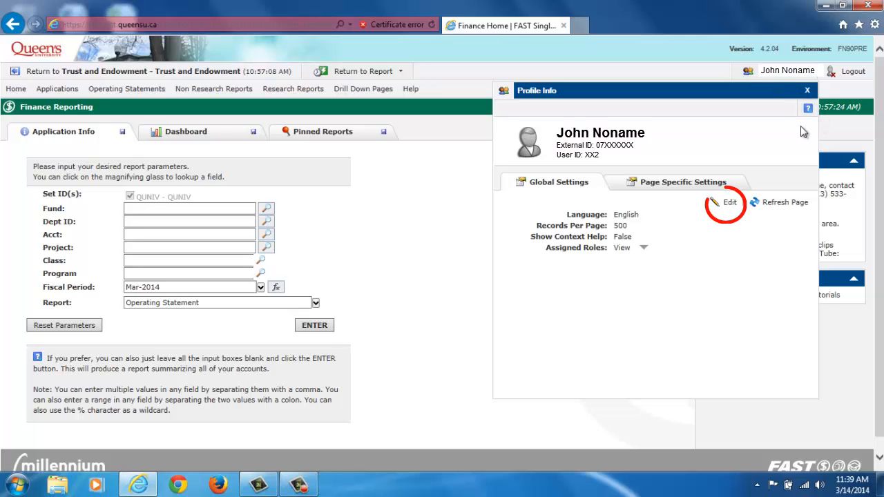
left_click(729, 202)
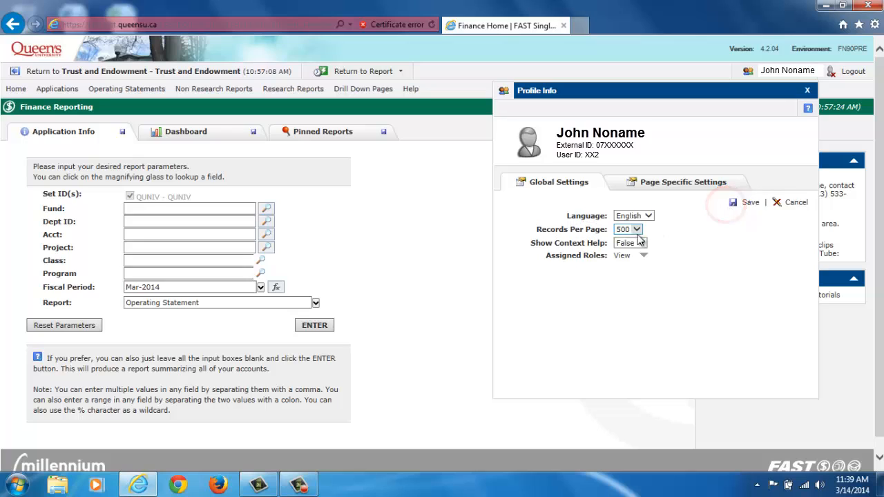
left_click(630, 243)
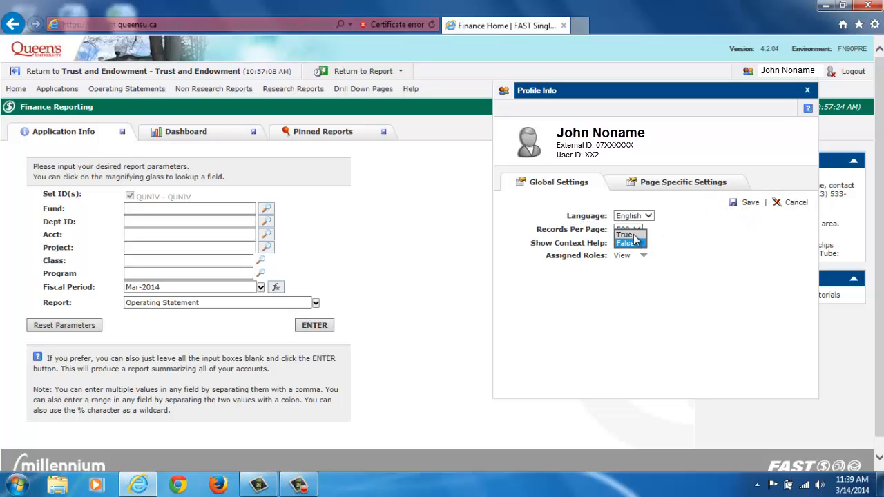
left_click(624, 234)
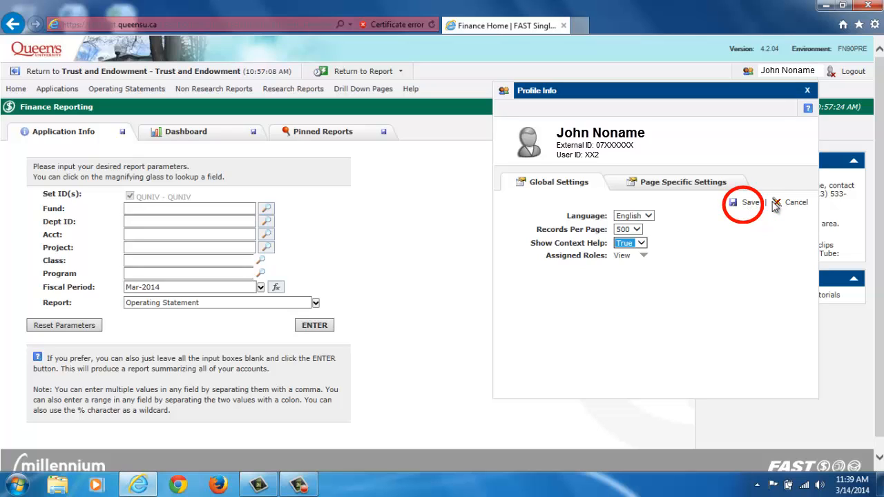
left_click(745, 202)
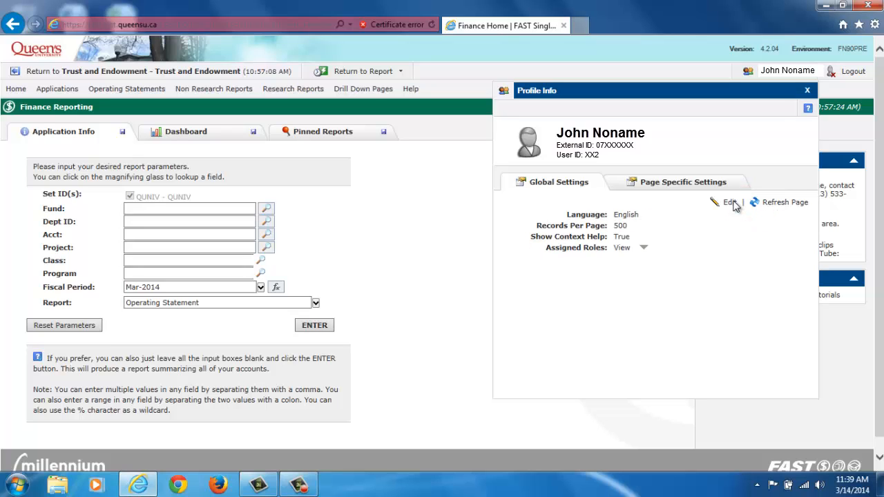